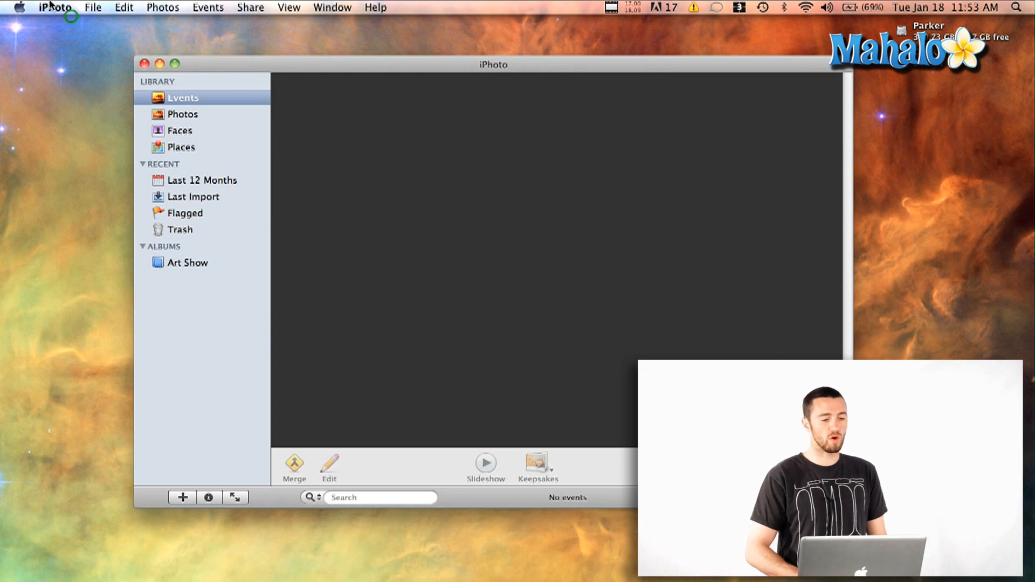
- Open iPhoto Preferences from the iPhoto menu
click(54, 7)
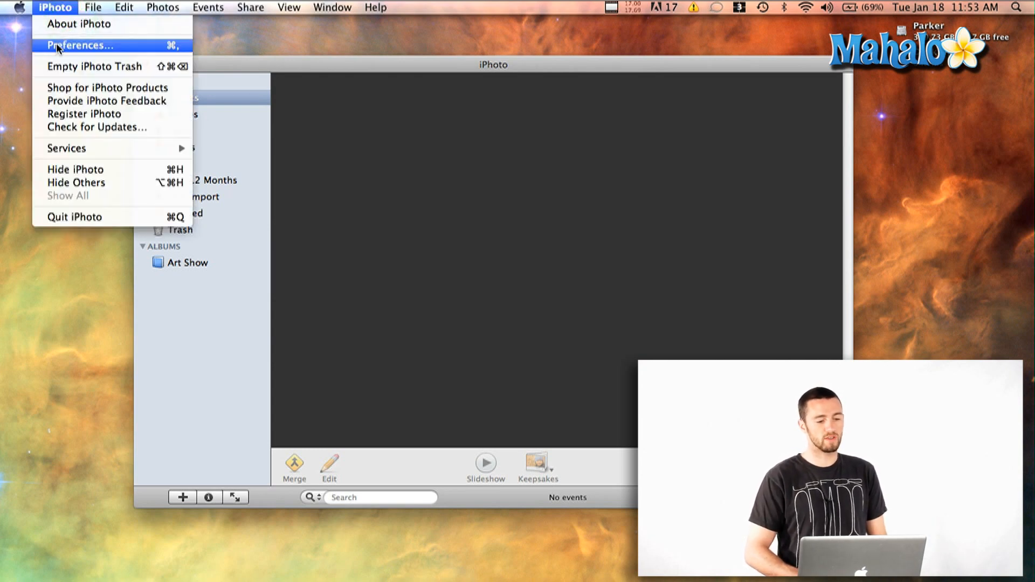
click(81, 45)
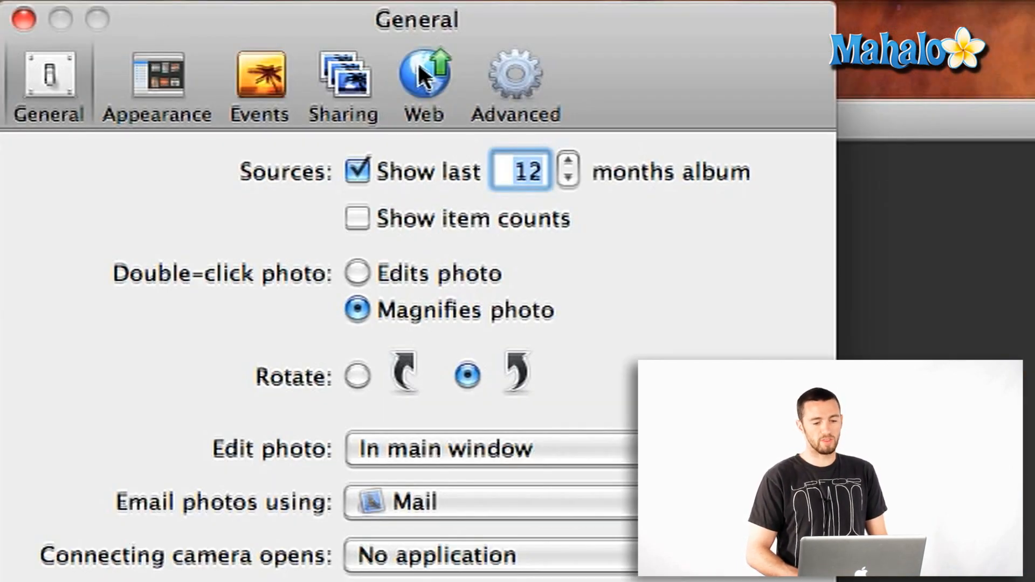
- Leave 'Copy items to the iPhoto Library' off under Advanced and close Preferences
click(517, 79)
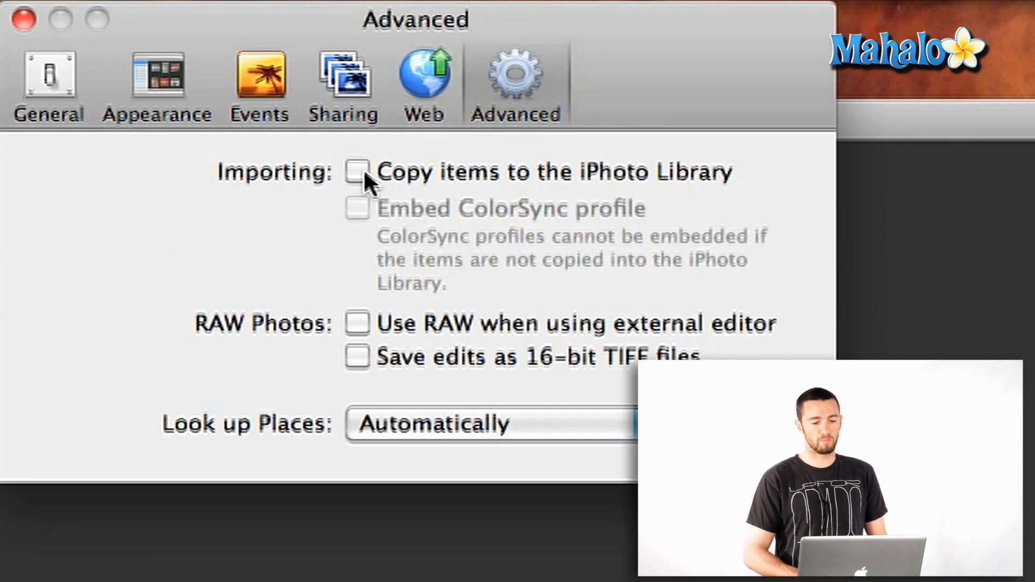
mouse_move(696, 186)
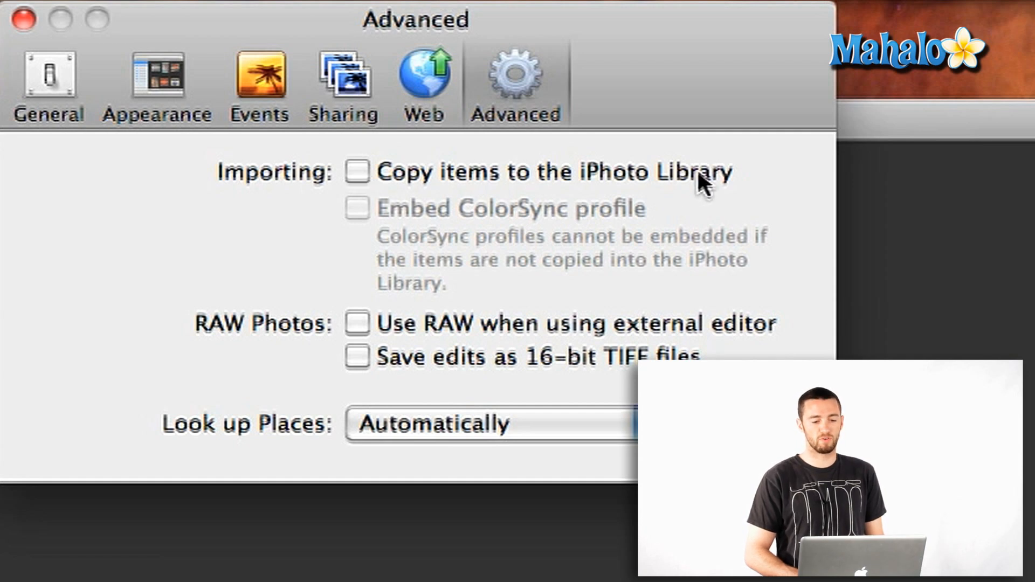
click(358, 172)
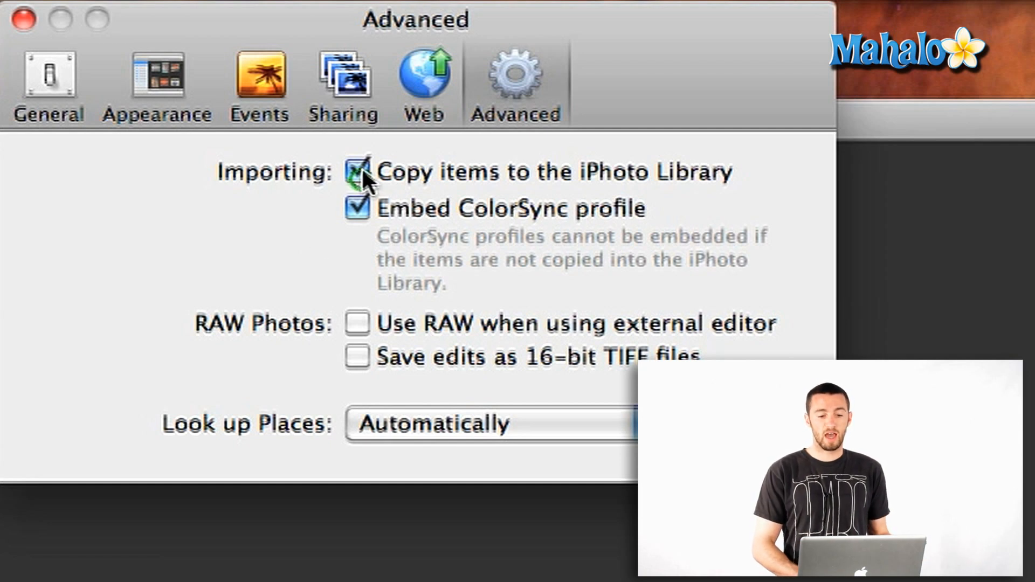
click(356, 173)
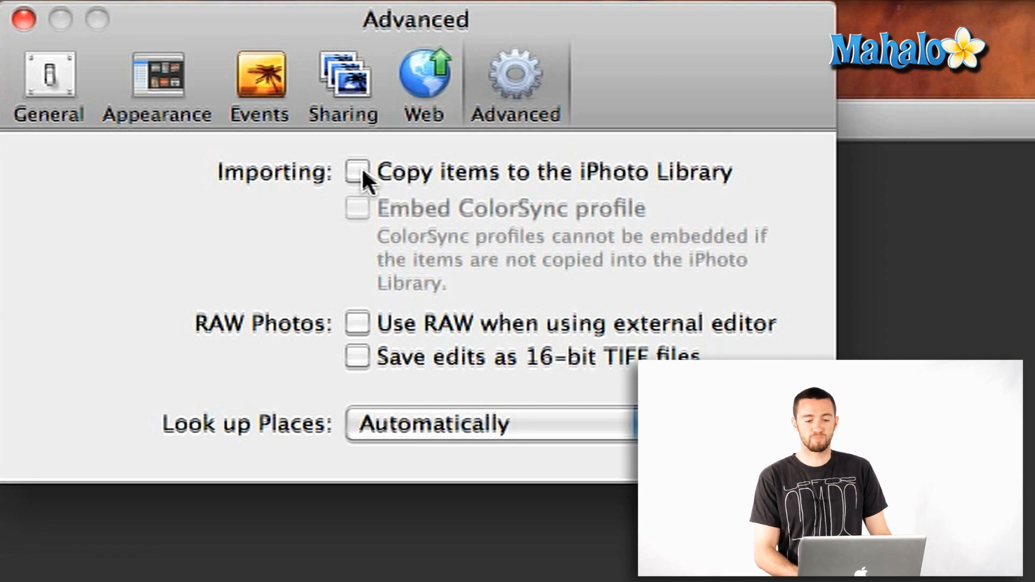
mouse_move(212, 223)
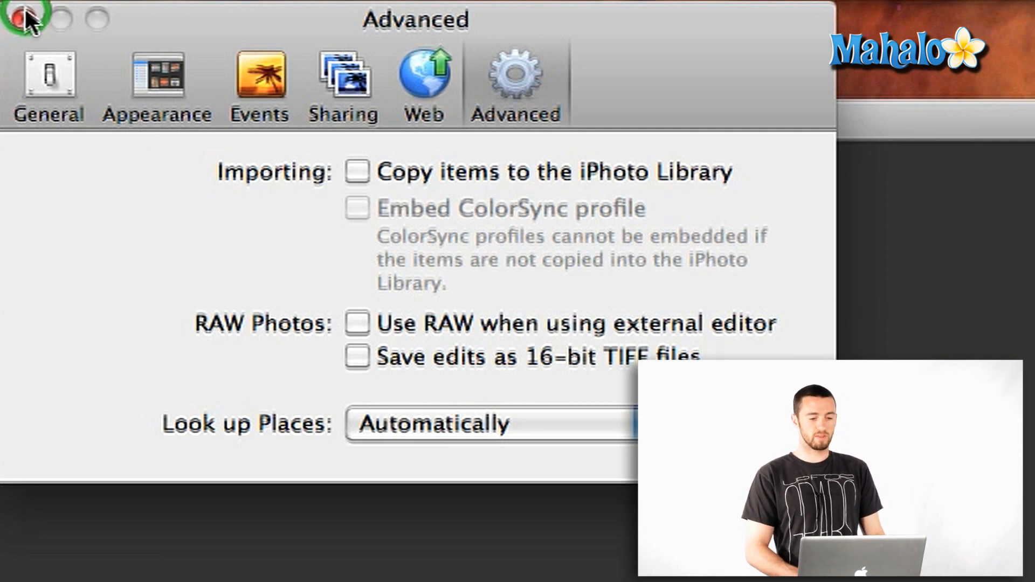
click(22, 17)
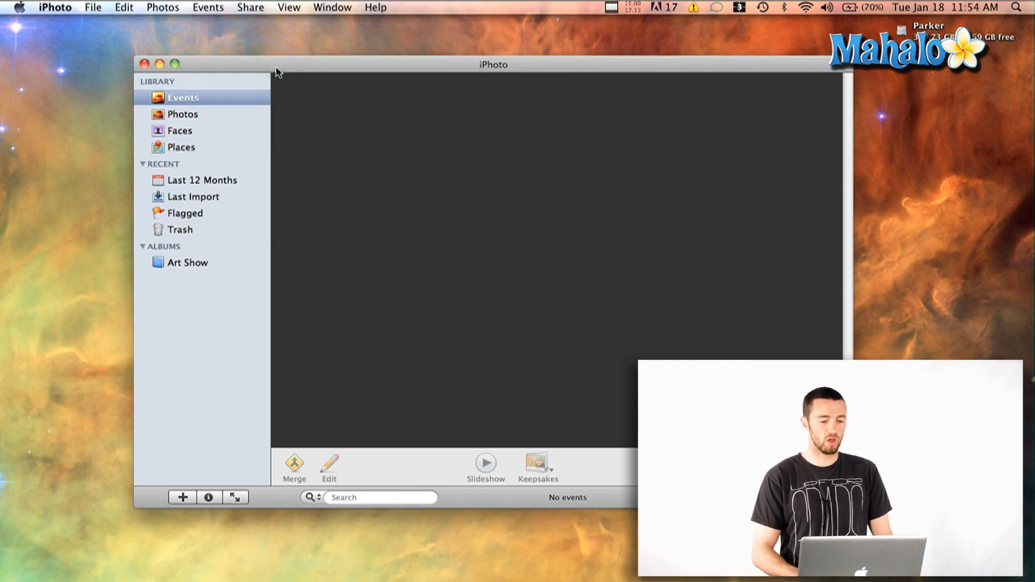
- Open the Import to Library dialog from the File menu
click(91, 7)
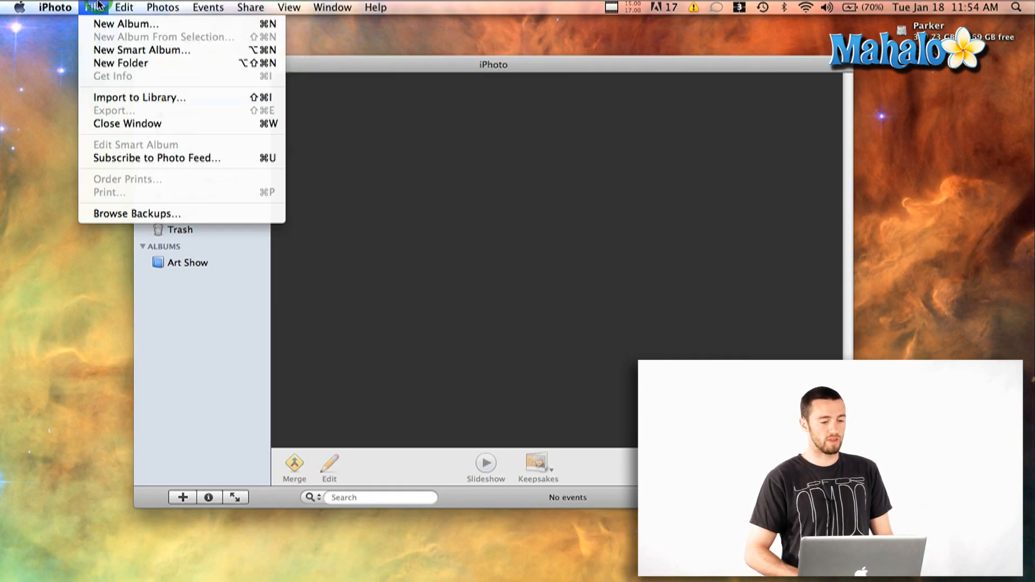
click(139, 97)
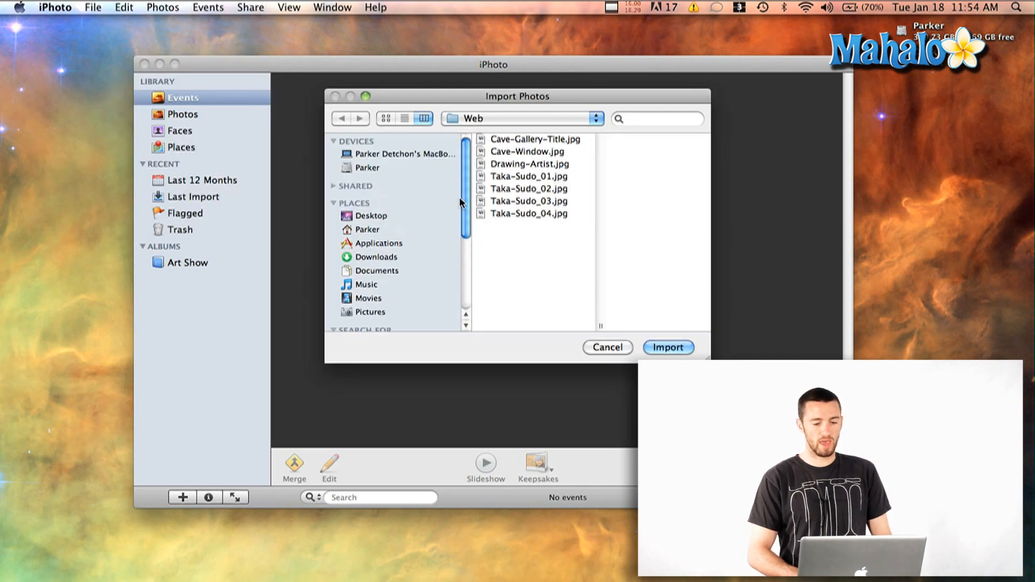
- Select the seven art-show JPGs in the Web folder and import them
click(528, 176)
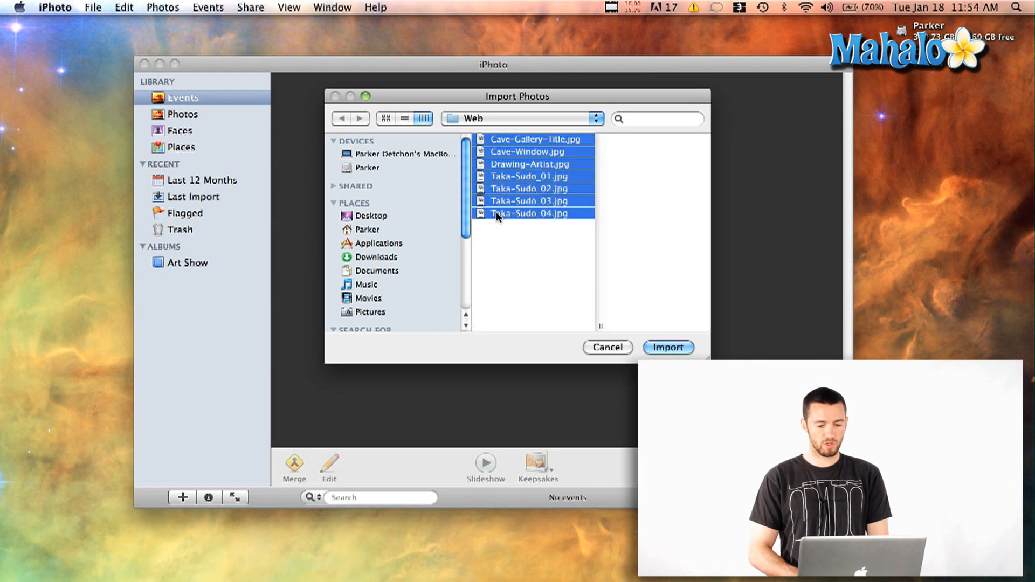
click(668, 348)
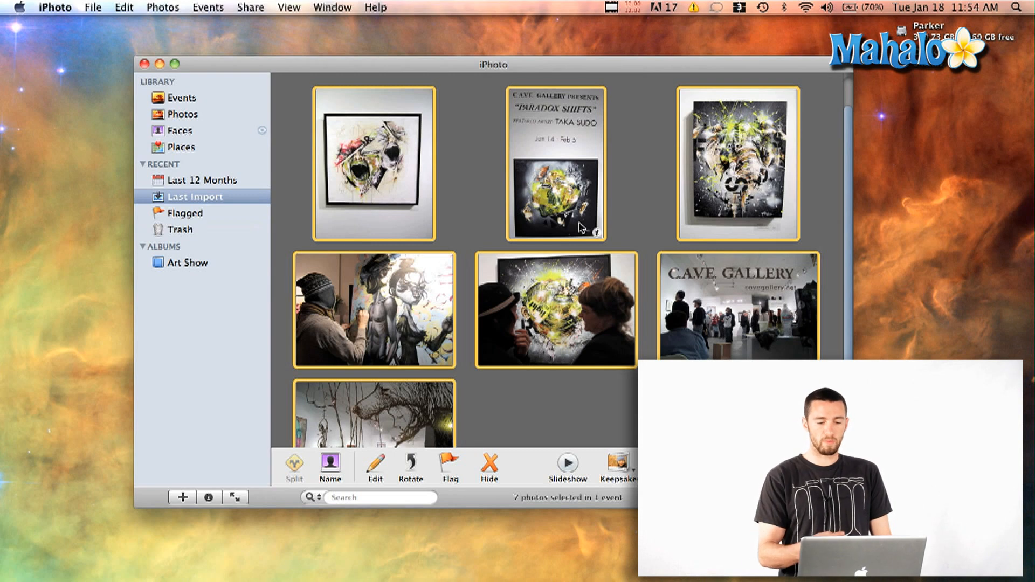
mouse_move(552, 408)
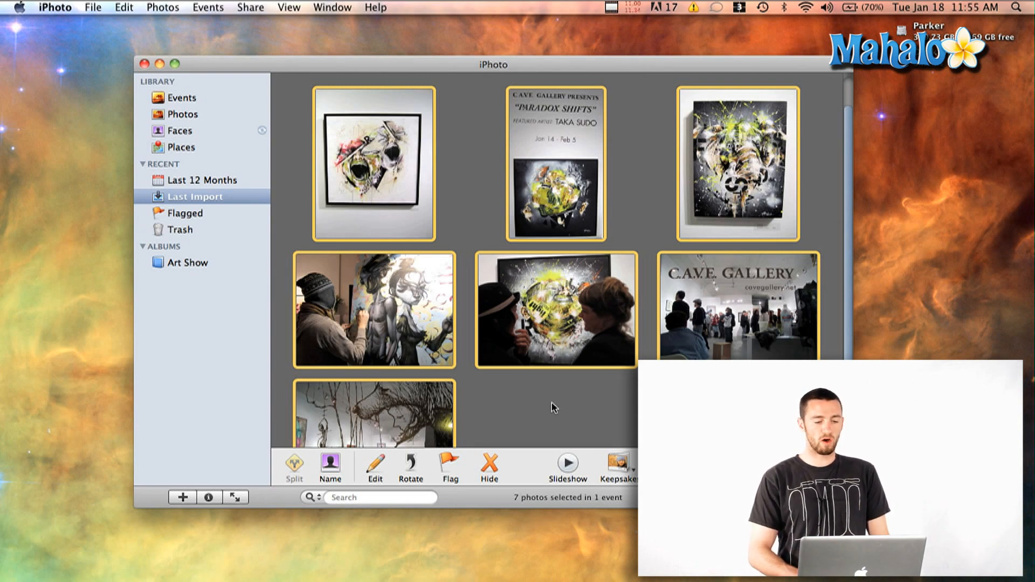
mouse_move(289, 223)
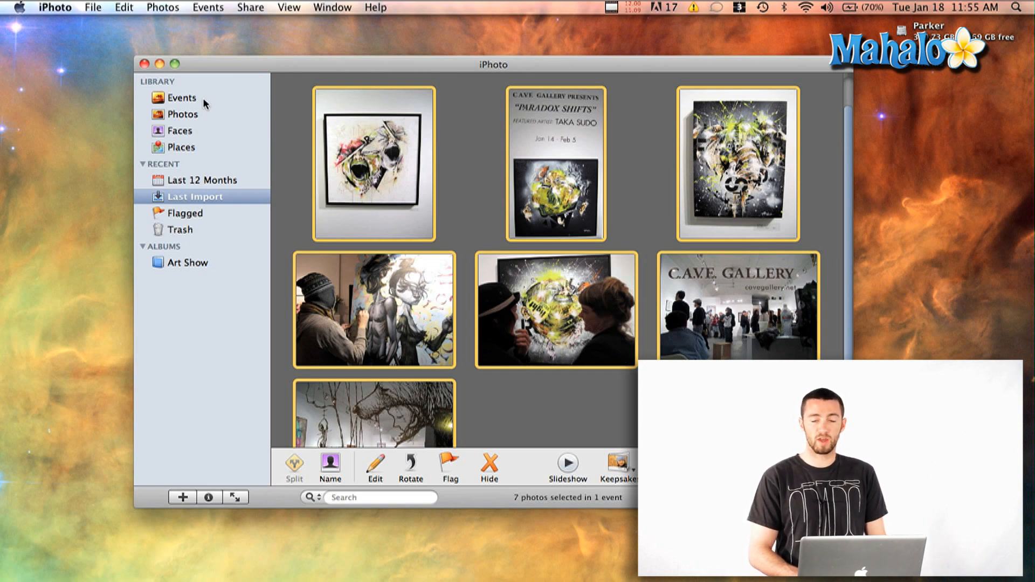
- Show the library by Events and start retitling the untitled event, typing 'TAK'
click(182, 97)
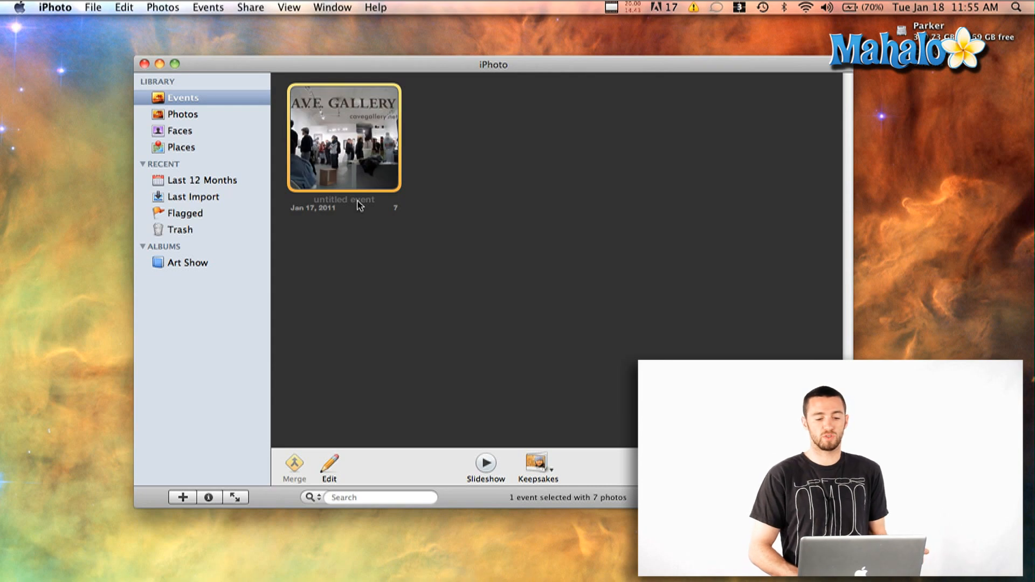
mouse_move(360, 207)
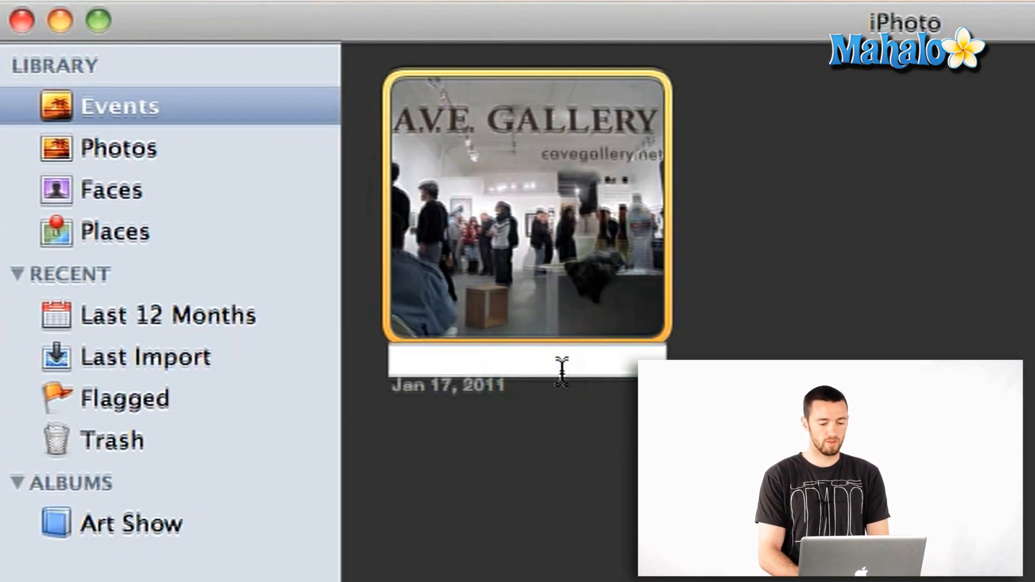
text(TAK)
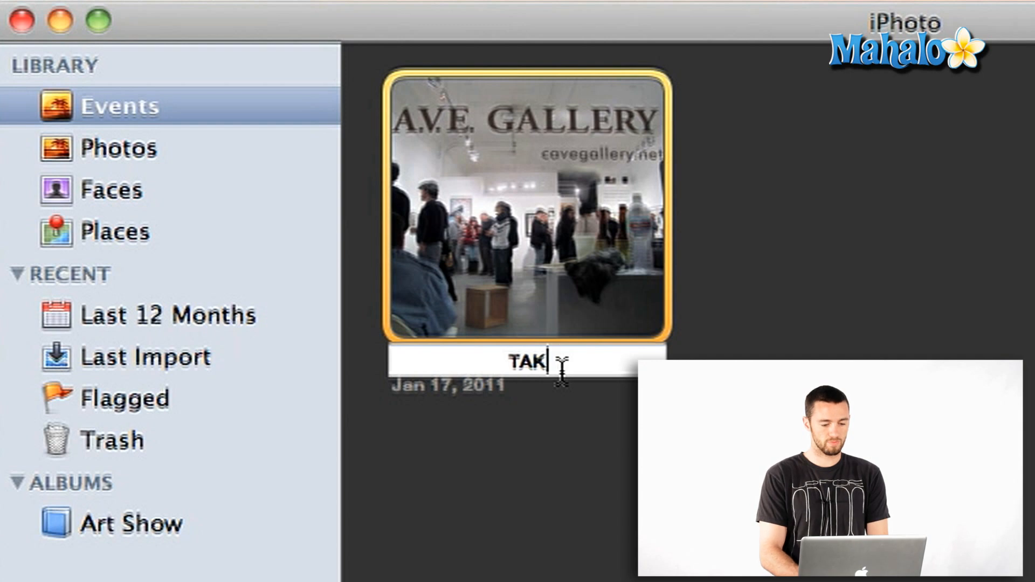